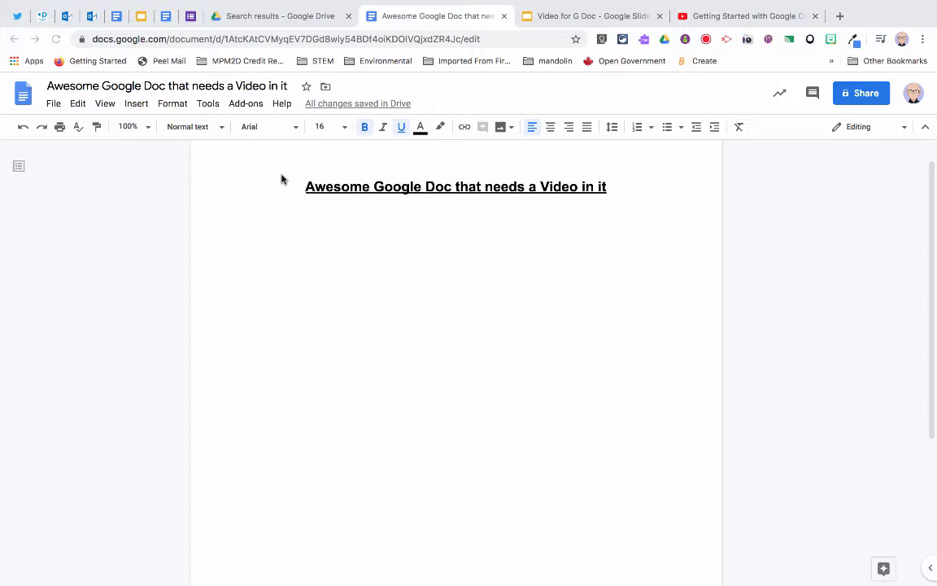
Step: Place the cursor below the title 'Awesome Google Doc that needs a Video in it'
left_click(136, 105)
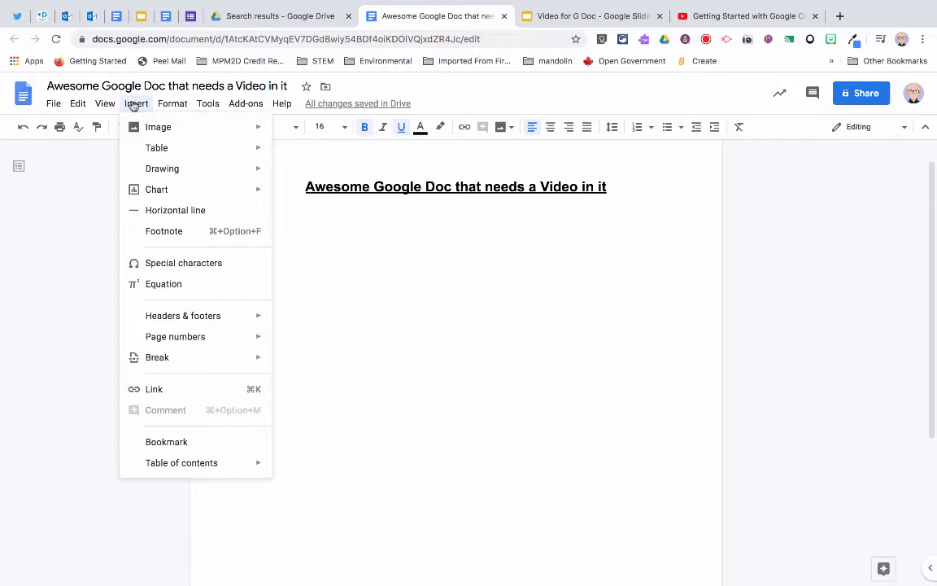
mouse_move(567, 16)
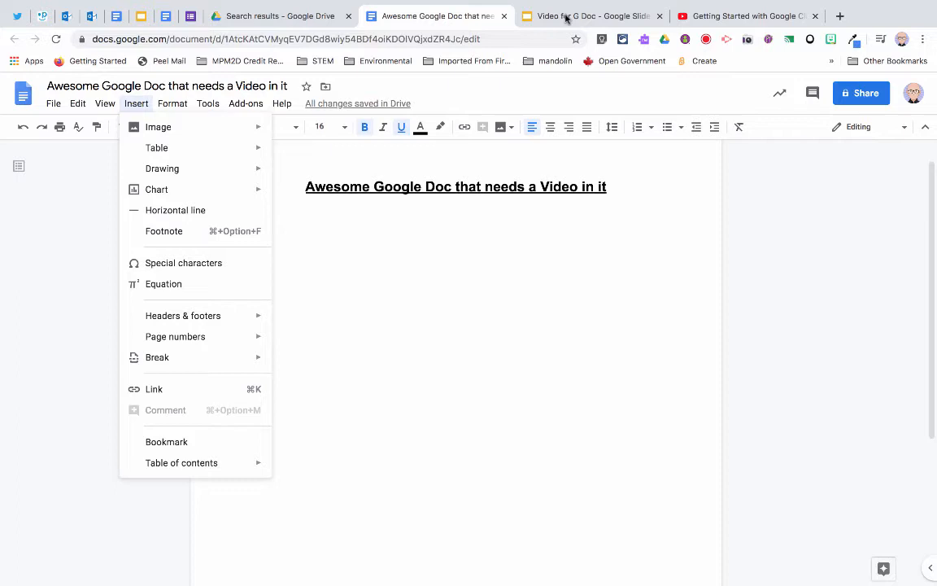
Step: Check the Classroom tutorial on YouTube and return to the Video for G Doc slides
left_click(592, 16)
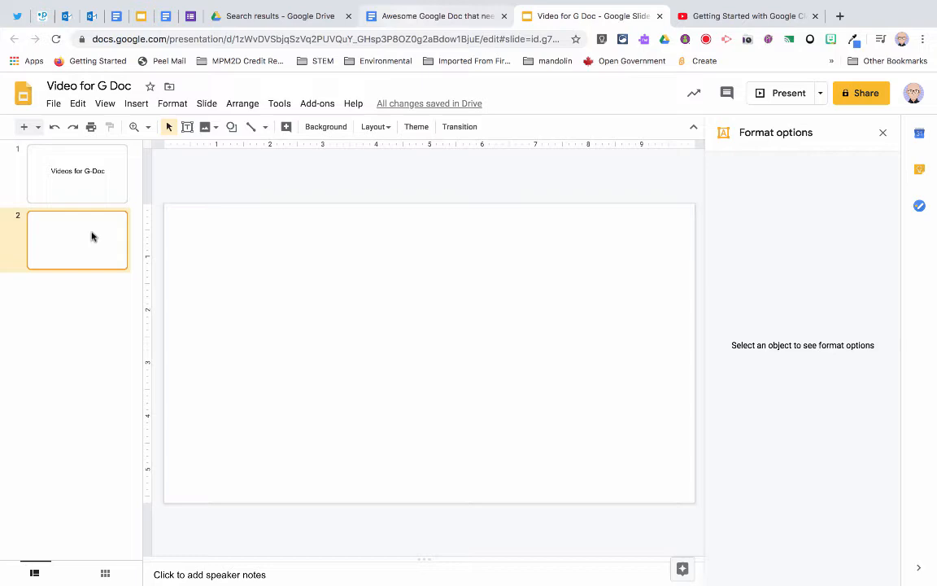
left_click(746, 16)
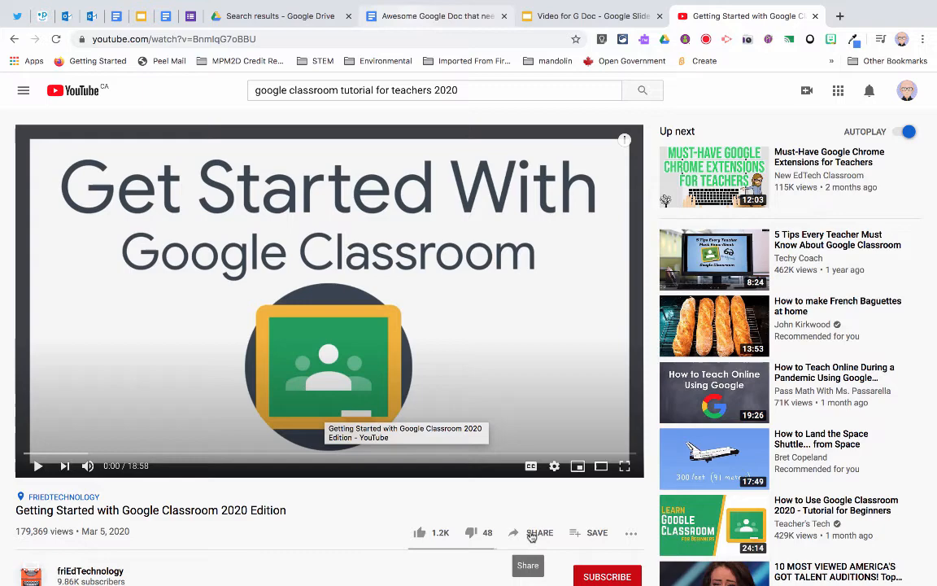
left_click(589, 16)
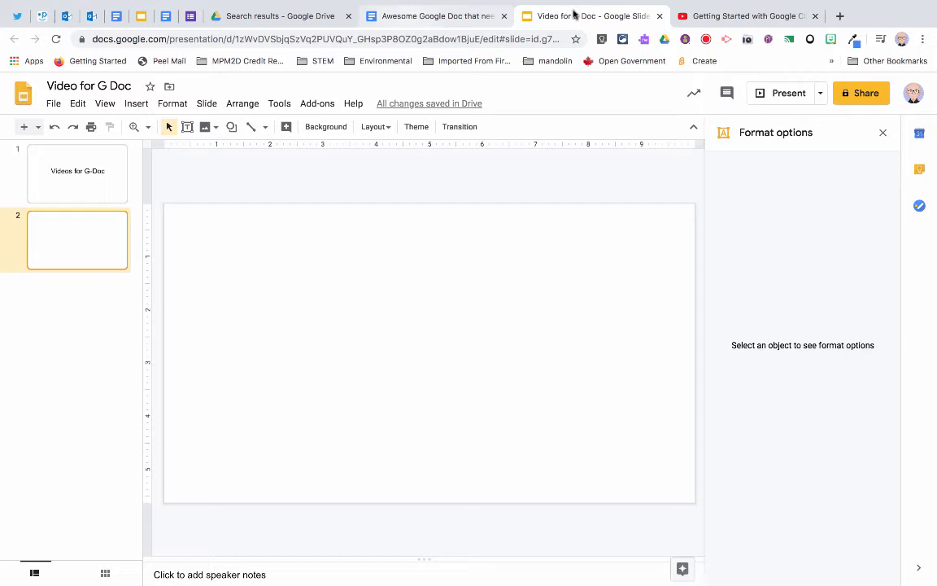
Step: Insert the Get Started With Google Classroom video on slide 2 and copy it
left_click(137, 104)
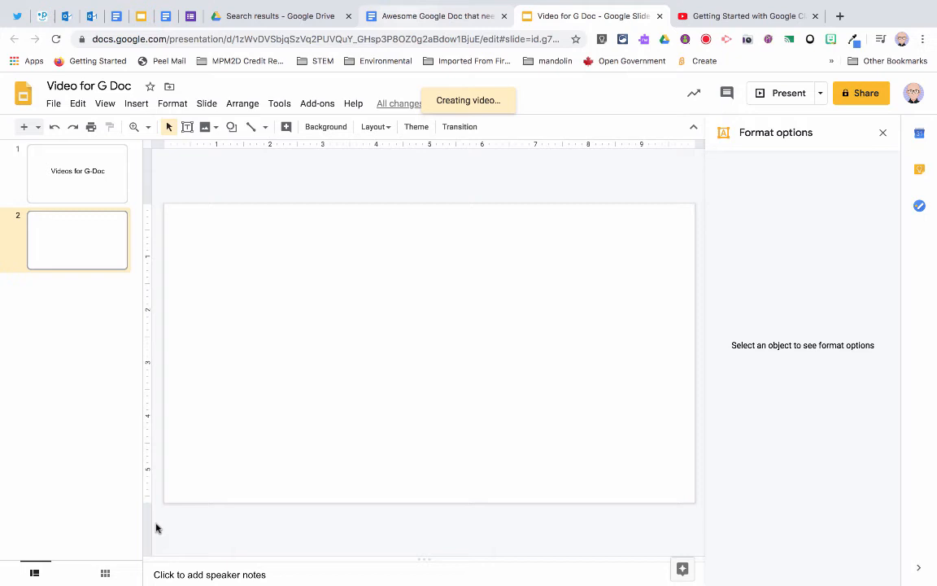
right_click(306, 313)
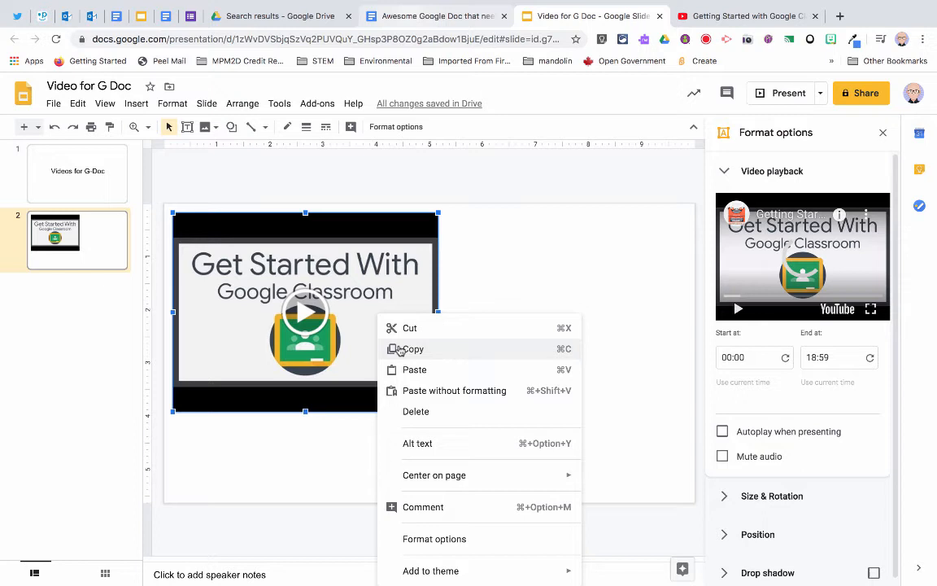
left_click(436, 17)
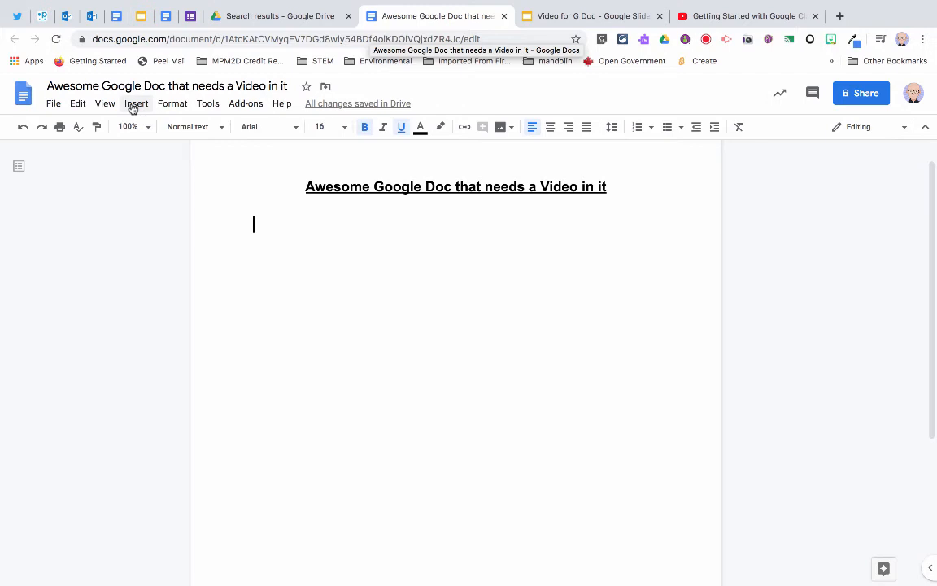
Step: Add a new drawing below the title with the pasted video, saved and closed
left_click(137, 105)
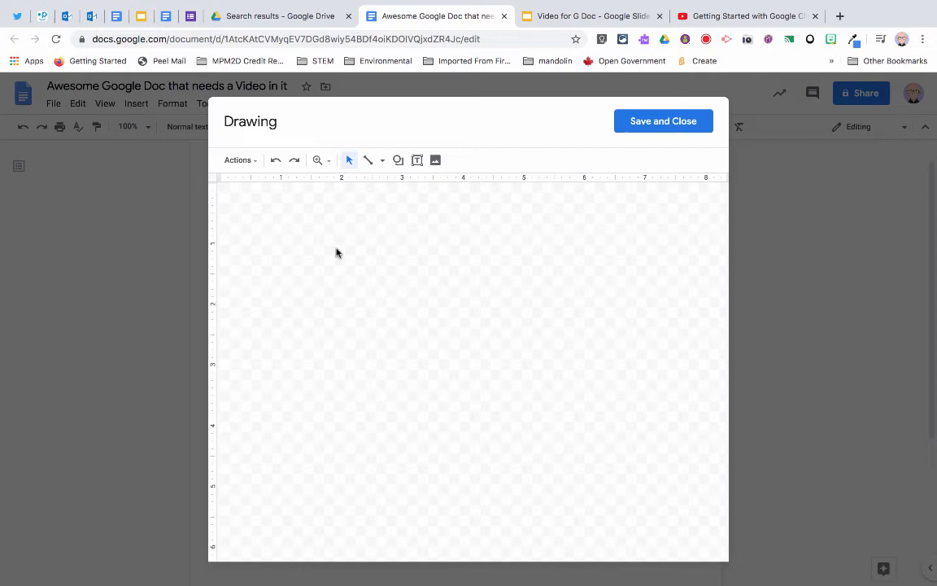
left_click(437, 160)
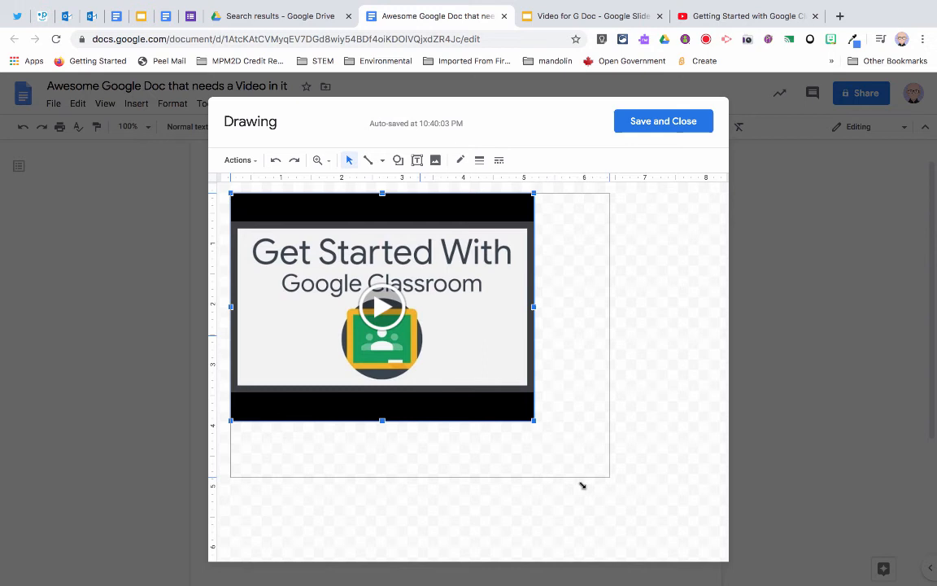
left_click(664, 121)
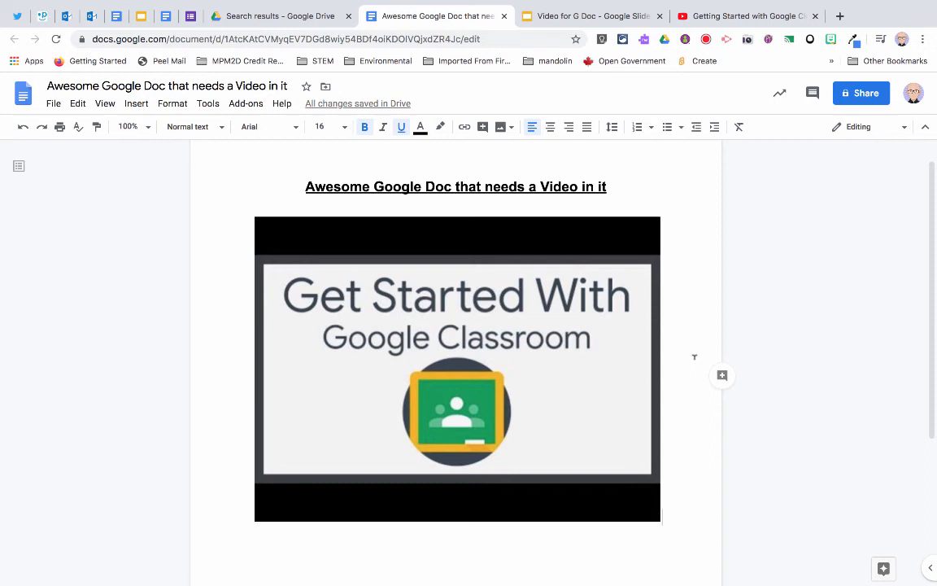